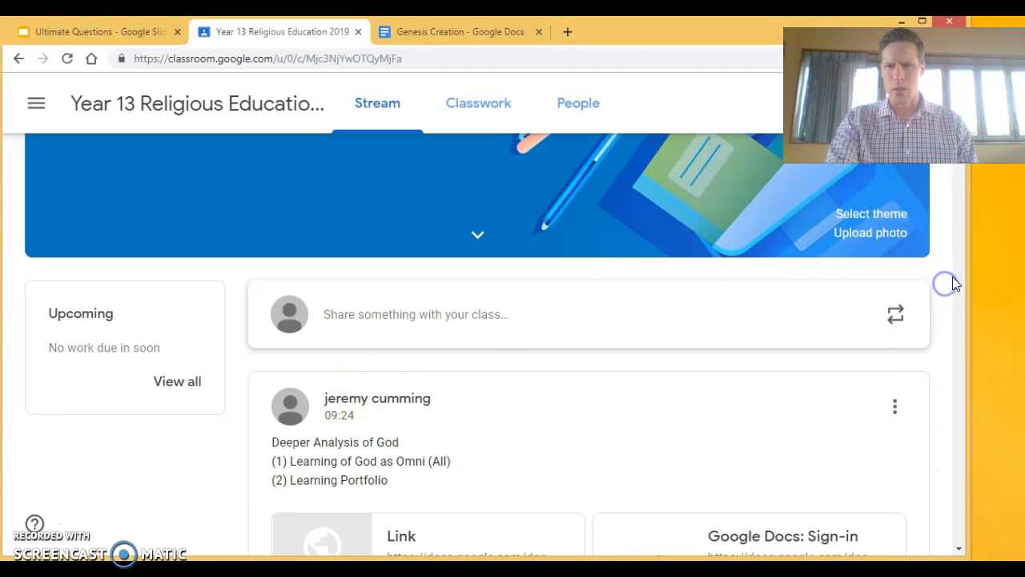
Scroll the Genesis Creation doc to view its God question list.
{"action": "scroll", "scroll_direction": "down", "scroll_amount": 3}
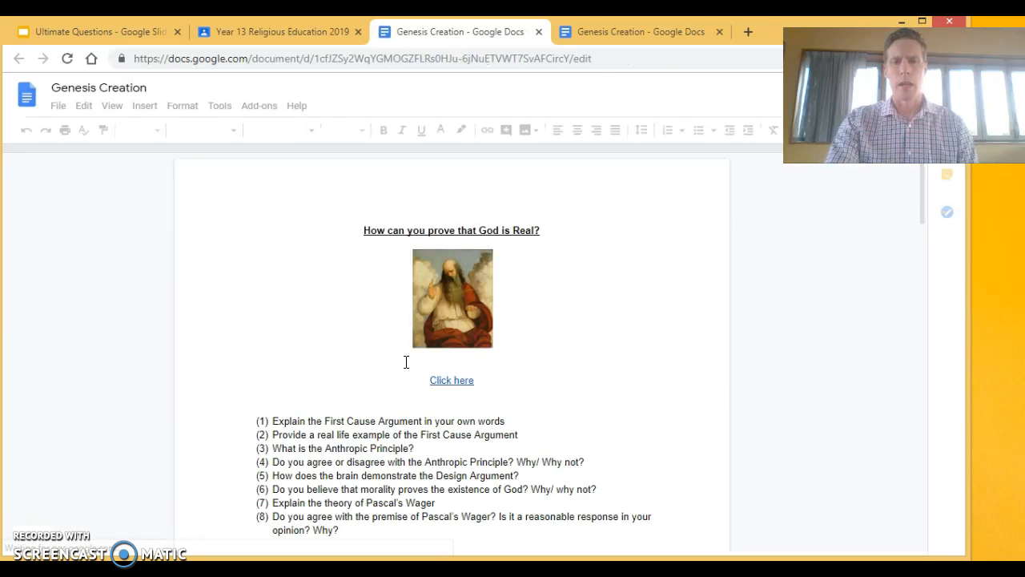
Scroll to the task comparing Genesis 1:1–2:3 with 2:4–25 in tables.
{"action": "scroll", "scroll_direction": "down", "scroll_amount": 3}
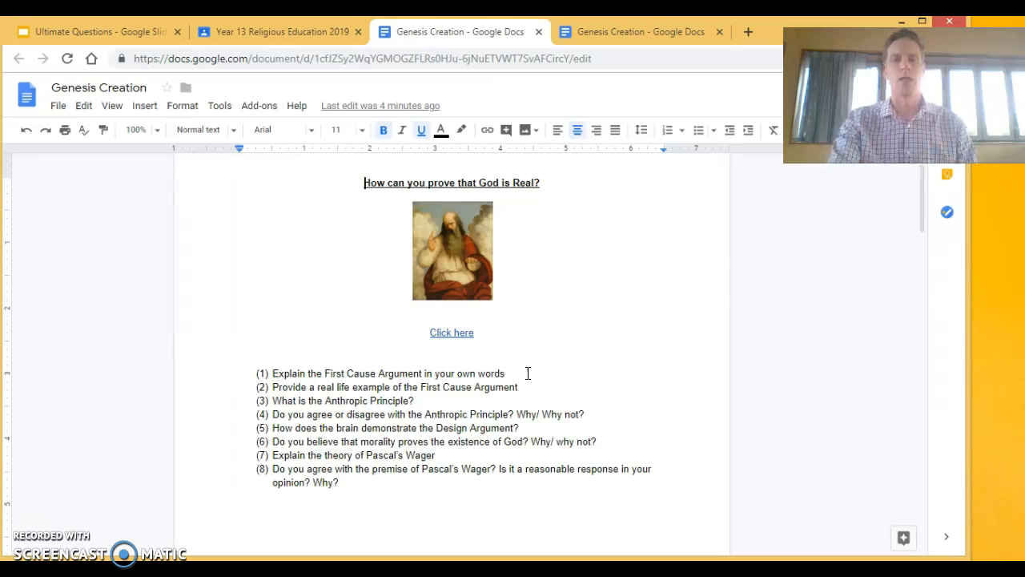
{"action": "scroll", "scroll_direction": "down", "scroll_amount": 3}
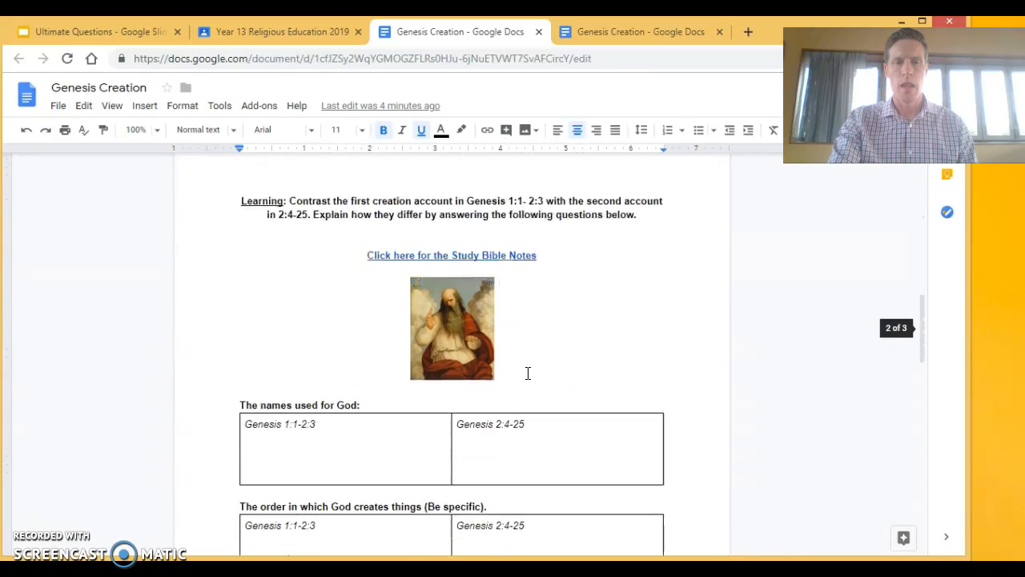
Follow the 'Click here for the Study Bible Notes' link to the Genesis Analysis folder.
{"action": "scroll", "scroll_direction": "down", "scroll_amount": 3}
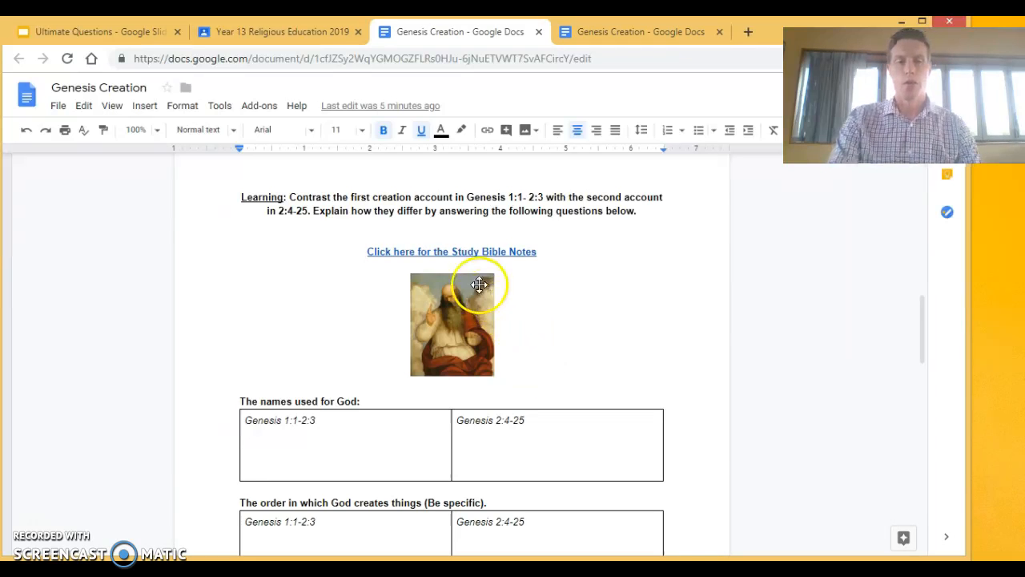
{"action": "mouse_move", "coordinate": [466, 258]}
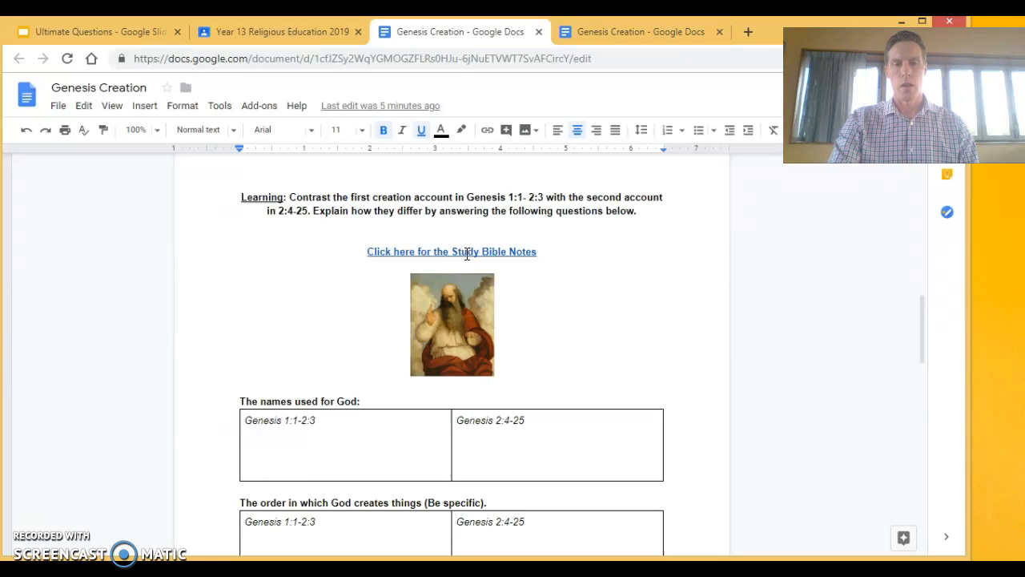
{"action": "left_click", "coordinate": [451, 251]}
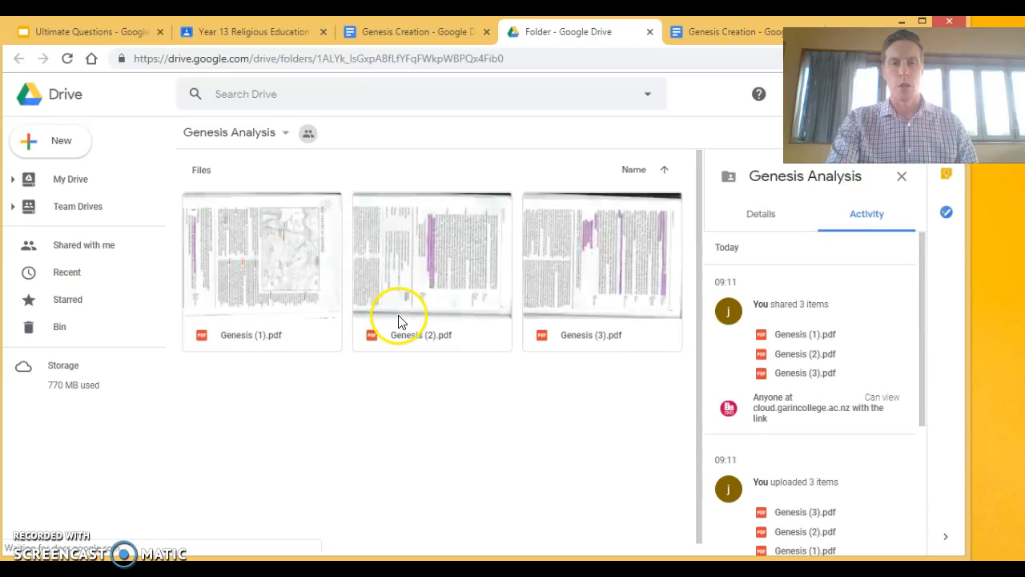
Preview Genesis (1).pdf, then close the Genesis Analysis folder tab.
{"action": "left_click", "coordinate": [261, 256]}
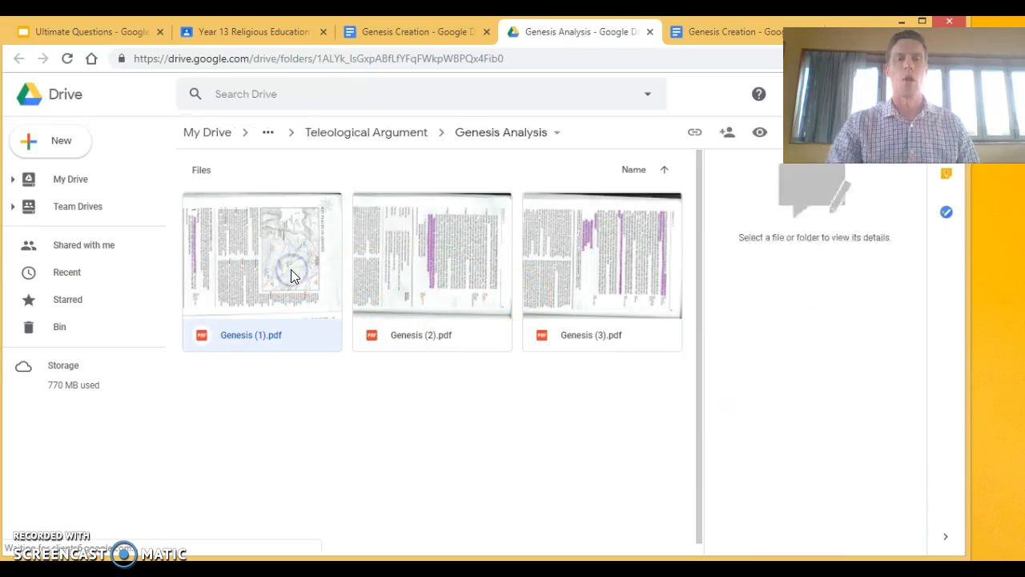
{"action": "left_click", "coordinate": [261, 257]}
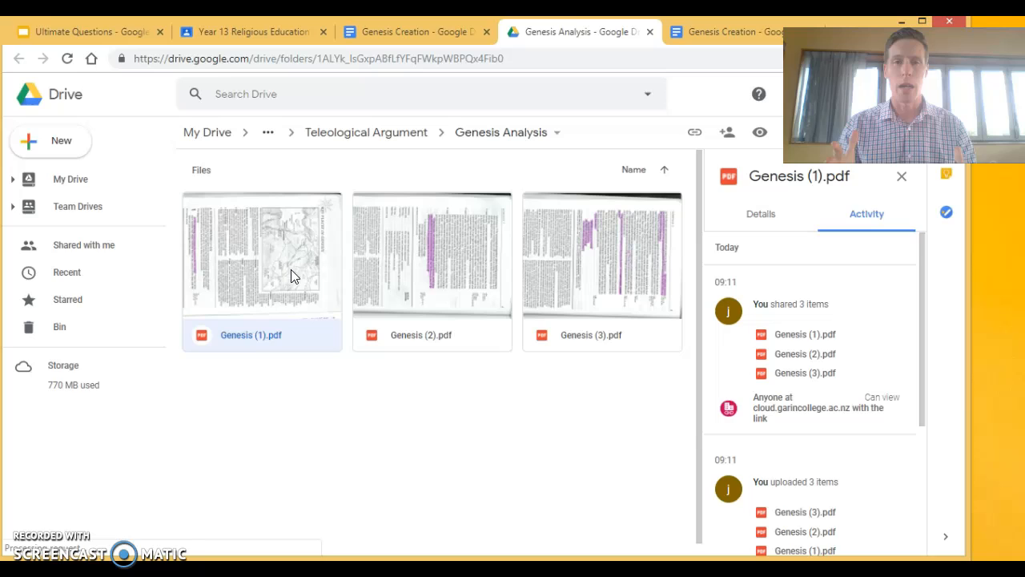
{"action": "double_click", "coordinate": [261, 253]}
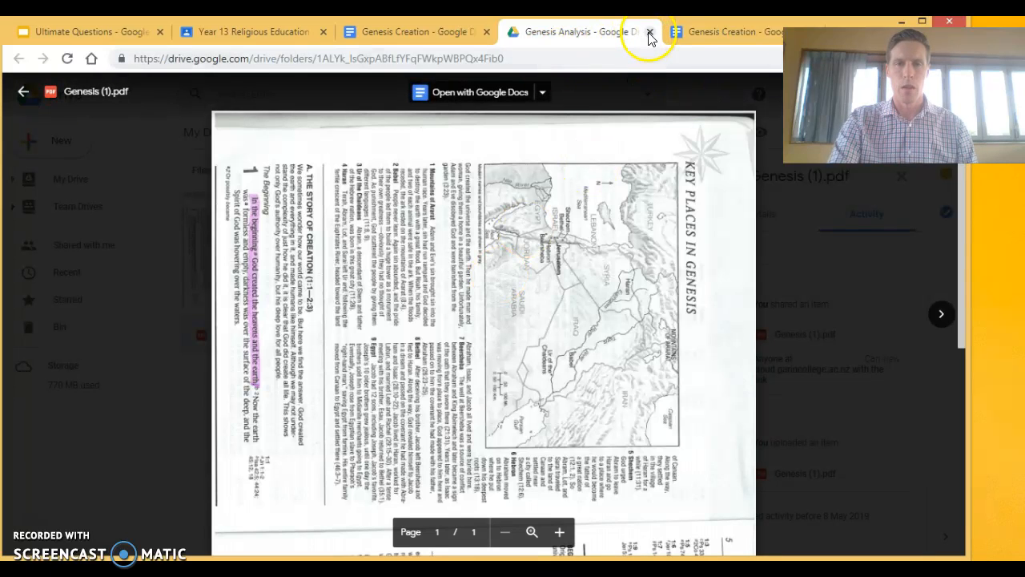
{"action": "left_click", "coordinate": [648, 31]}
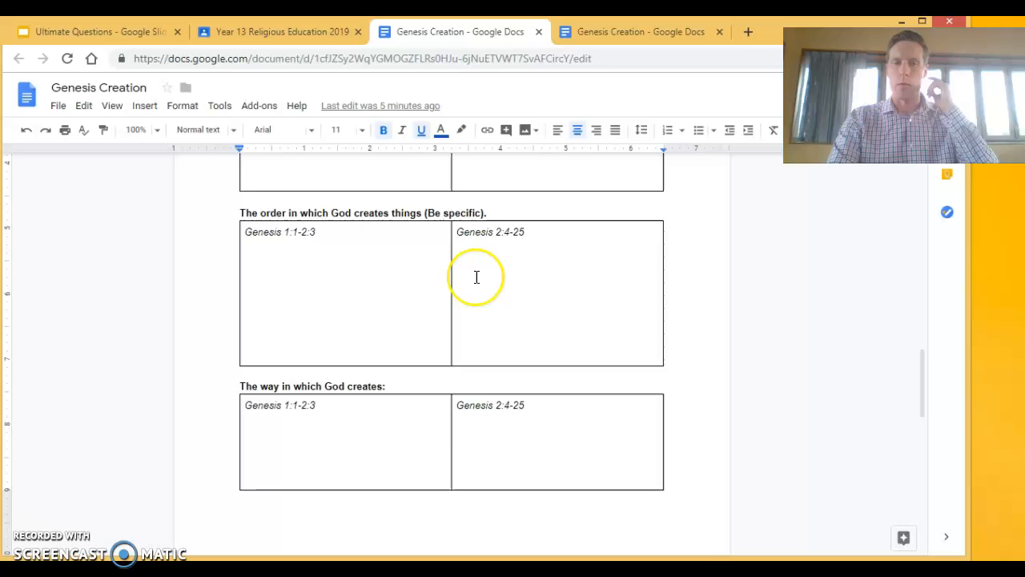
Scroll to God as Omni and open the Ultimate Questions slides at slide 18.
{"action": "scroll", "scroll_direction": "down", "scroll_amount": 3}
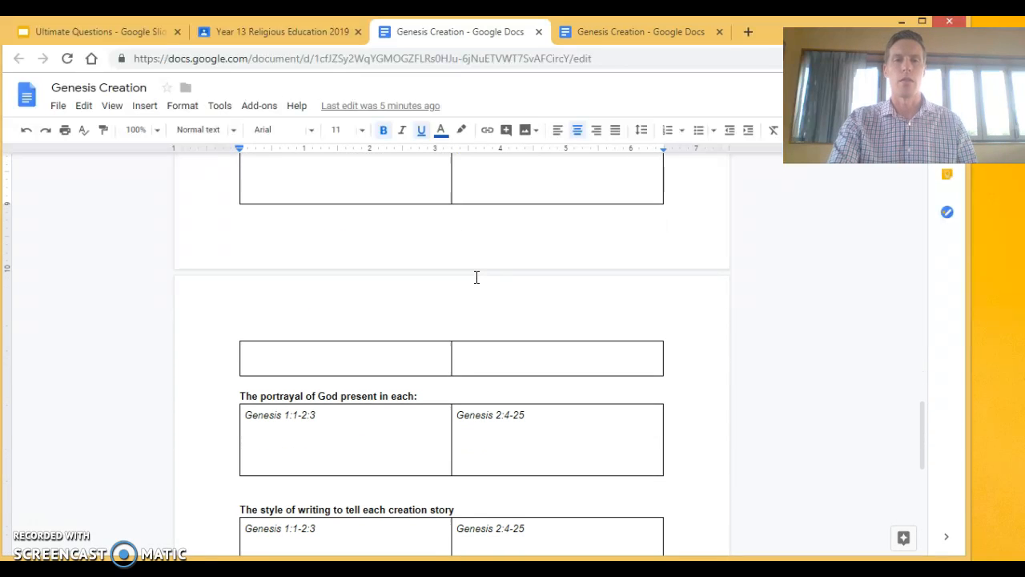
{"action": "scroll", "scroll_direction": "down", "scroll_amount": 3}
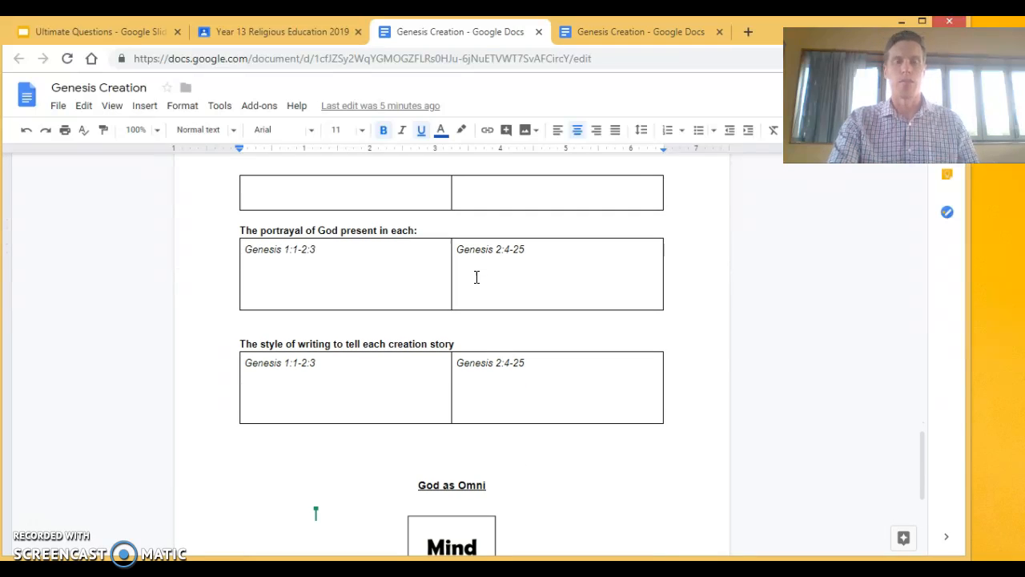
{"action": "scroll", "scroll_direction": "down", "scroll_amount": 3}
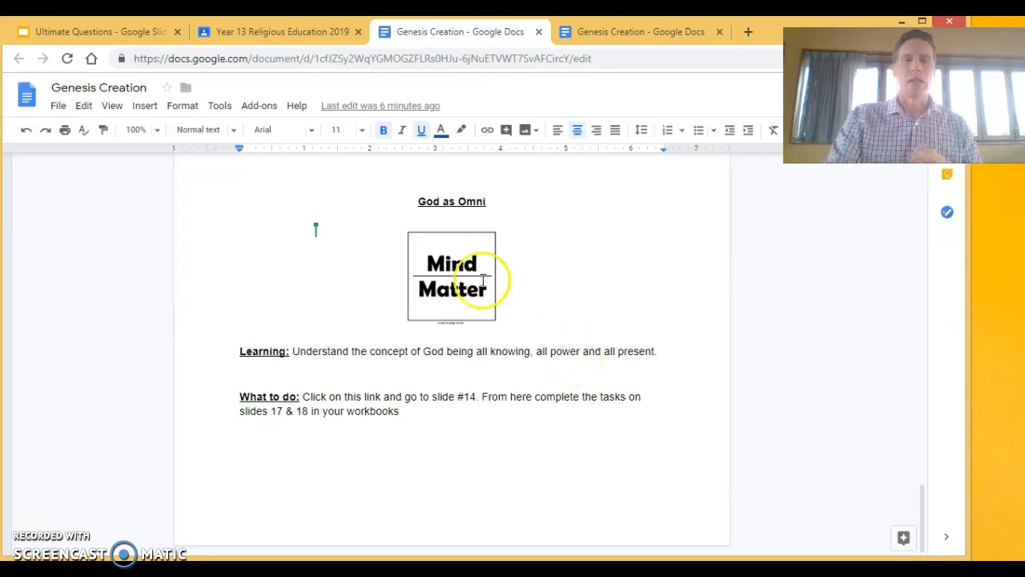
{"action": "left_click", "coordinate": [96, 31]}
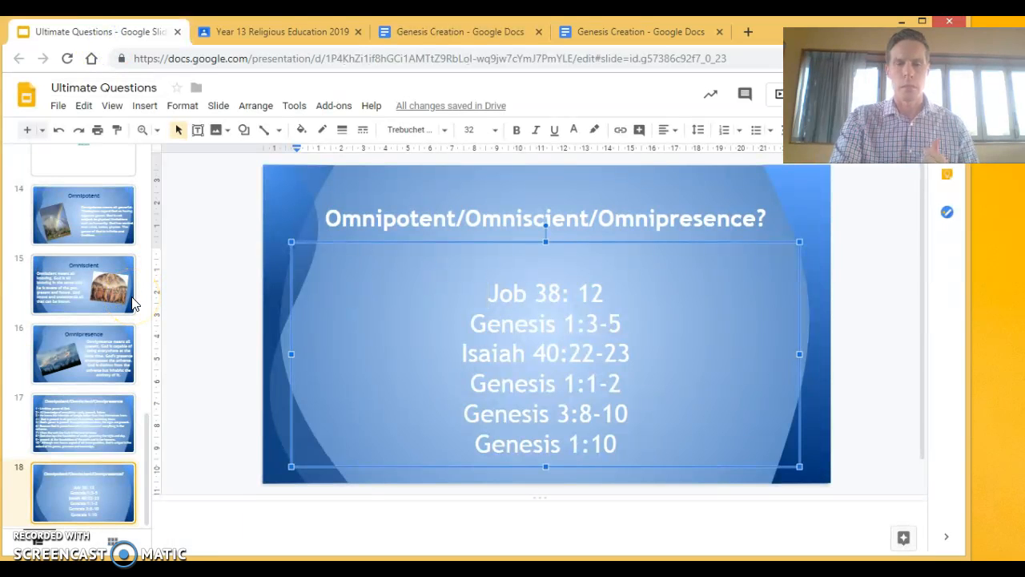
View slides 14, 17 and 18 on omni attributes, then return to Classroom.
{"action": "left_click", "coordinate": [83, 214]}
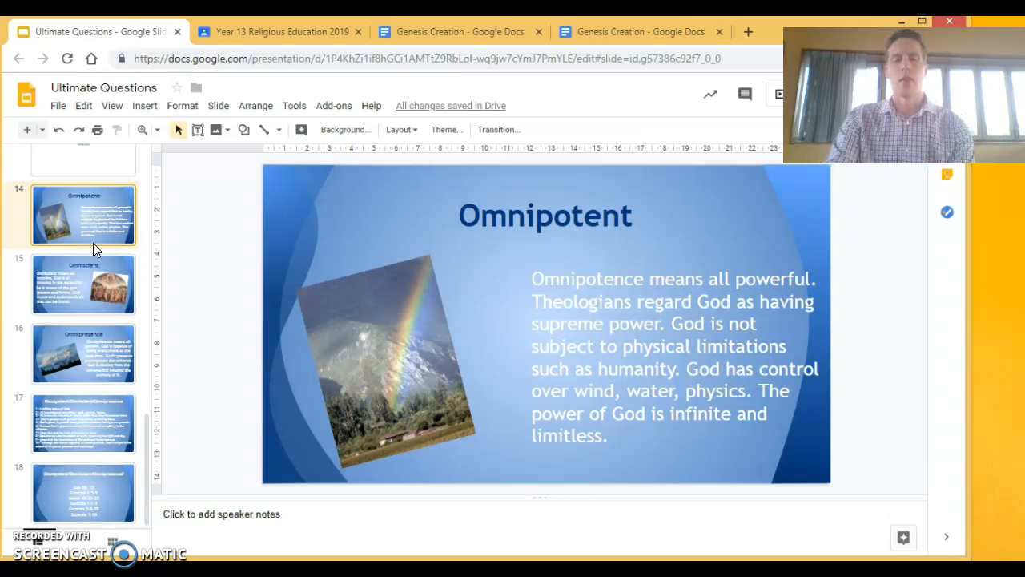
{"action": "left_click", "coordinate": [83, 354]}
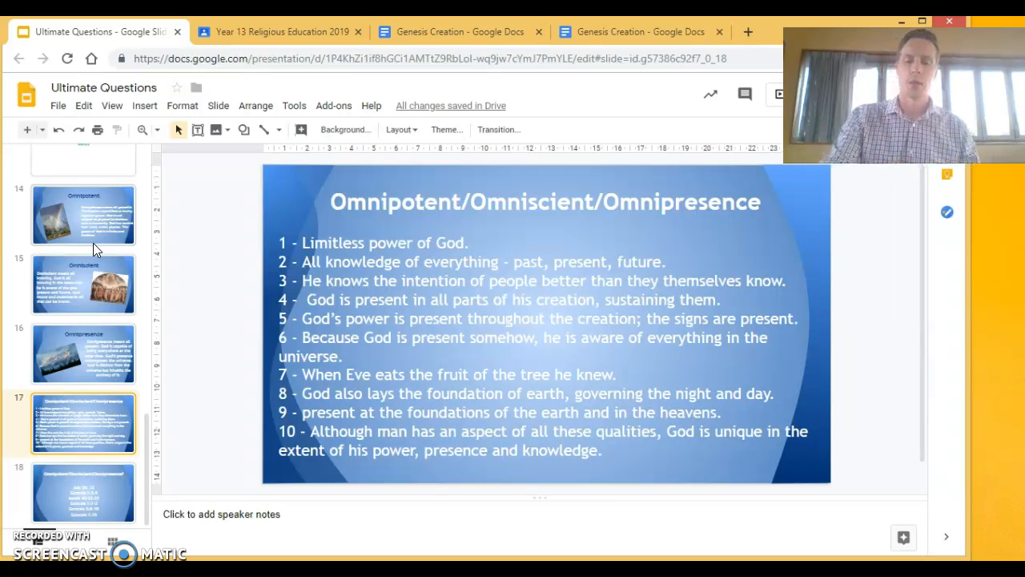
{"action": "left_click", "coordinate": [84, 492]}
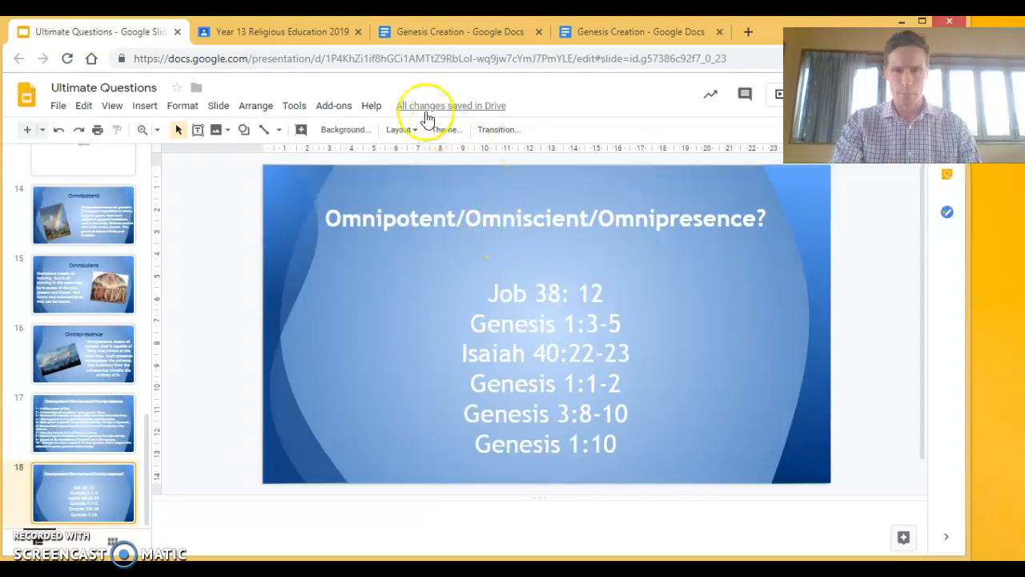
{"action": "left_click", "coordinate": [280, 31]}
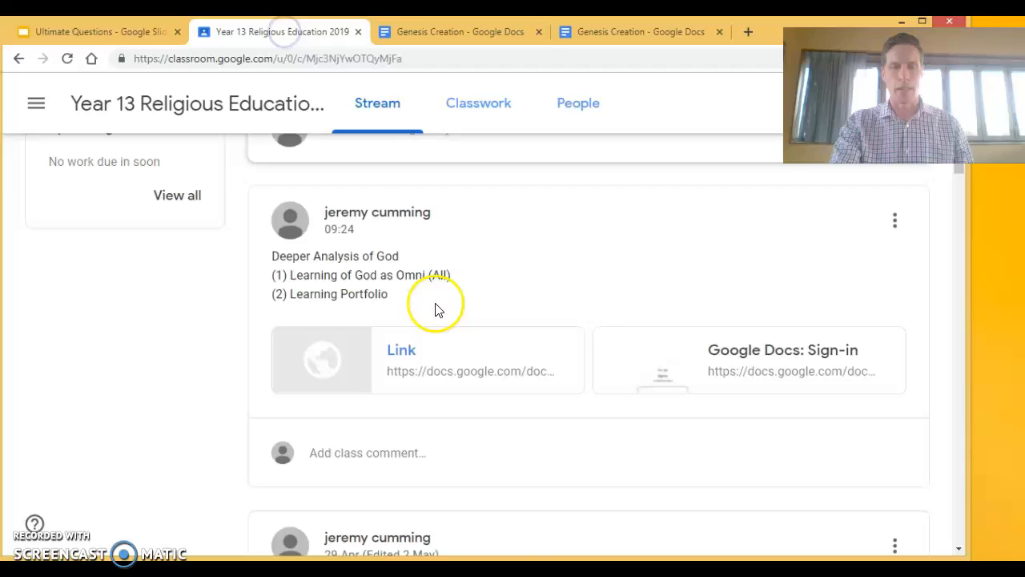
Open the Ultimate Questions AS 90827 Learning Portfolio doc from the post.
{"action": "left_click", "coordinate": [402, 350]}
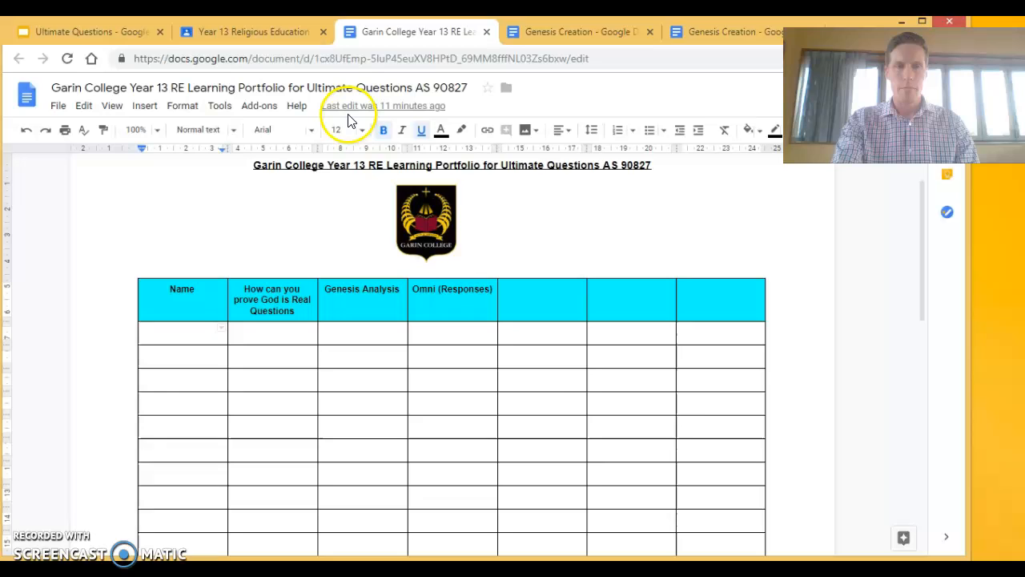
{"action": "left_click", "coordinate": [577, 31]}
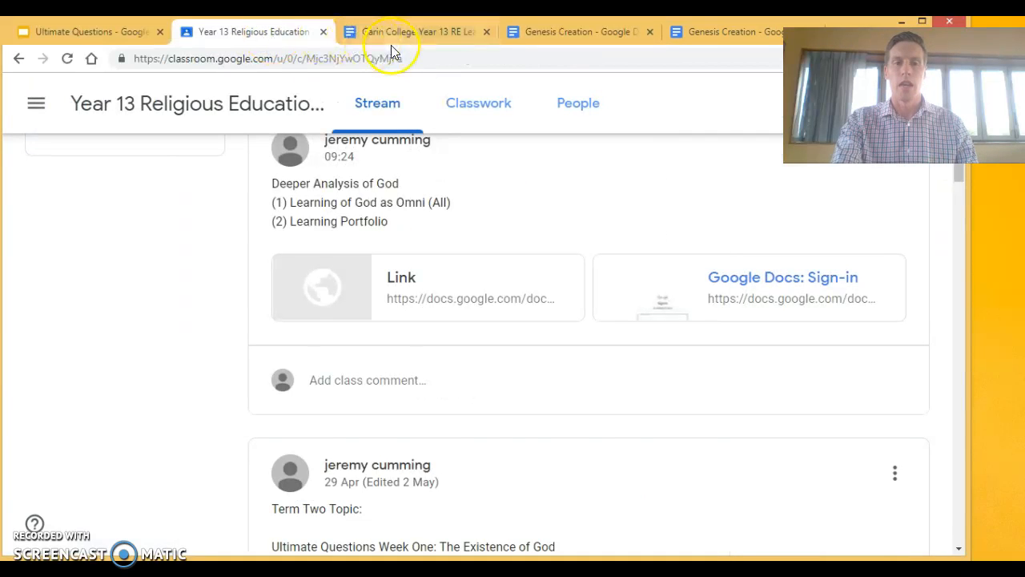
{"action": "left_click", "coordinate": [414, 31]}
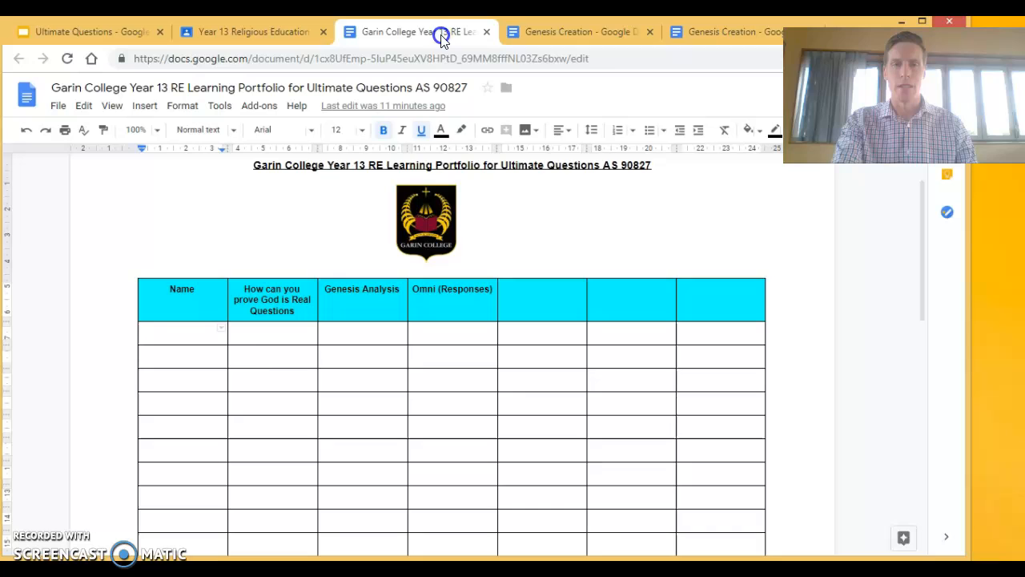
{"action": "left_click", "coordinate": [272, 334]}
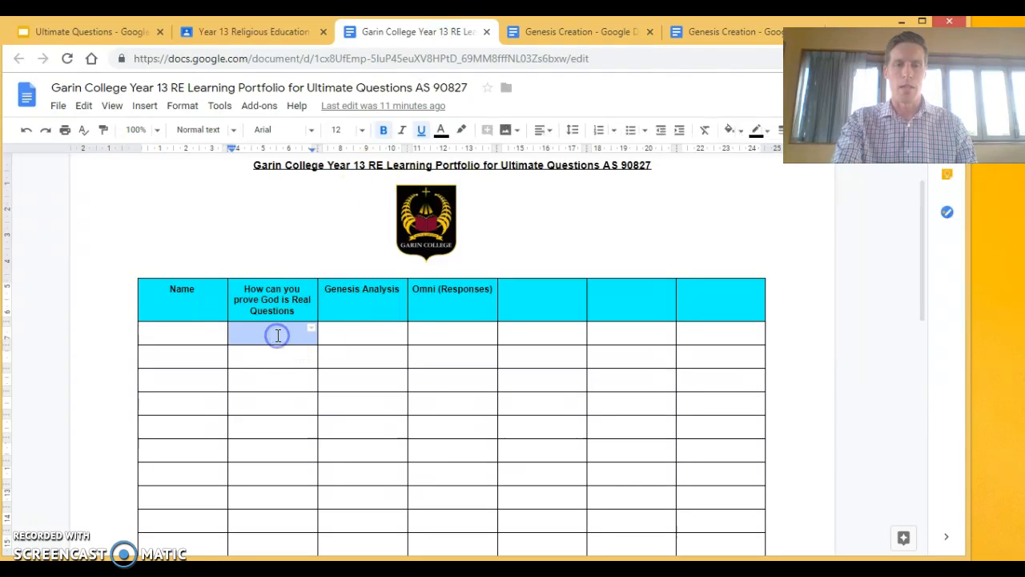
{"action": "left_click", "coordinate": [362, 331]}
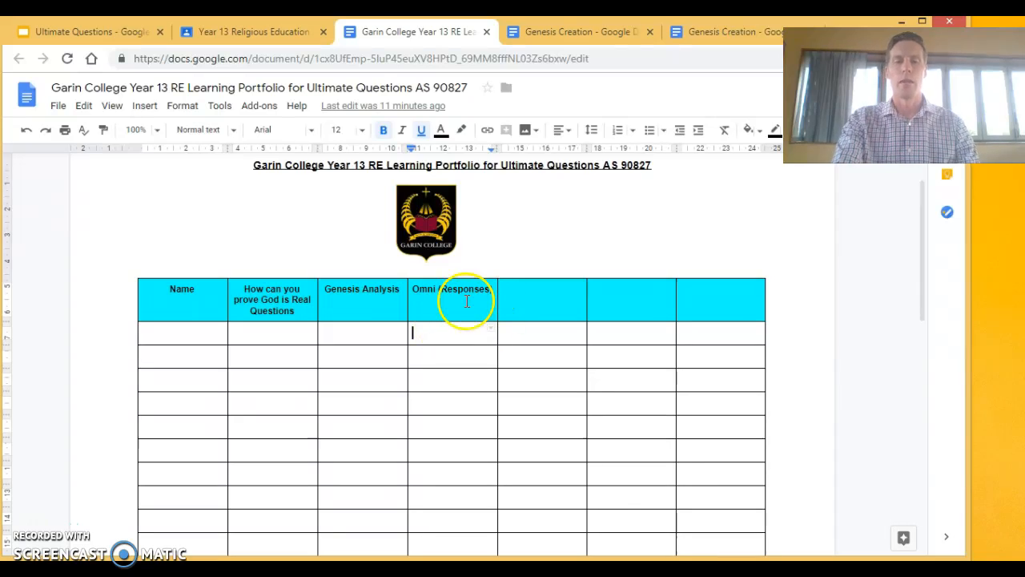
{"action": "mouse_move", "coordinate": [92, 40]}
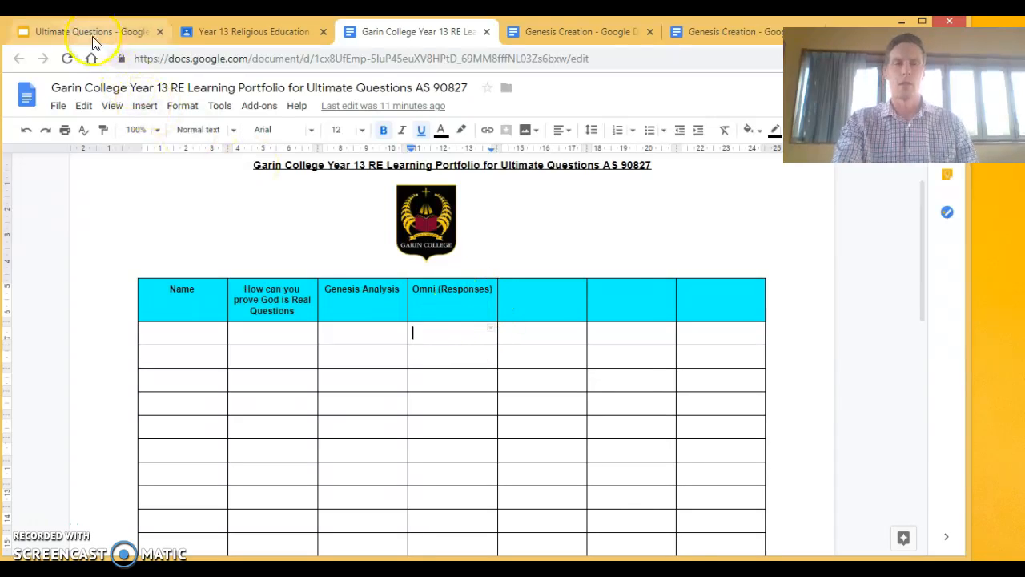
{"action": "left_click", "coordinate": [88, 32]}
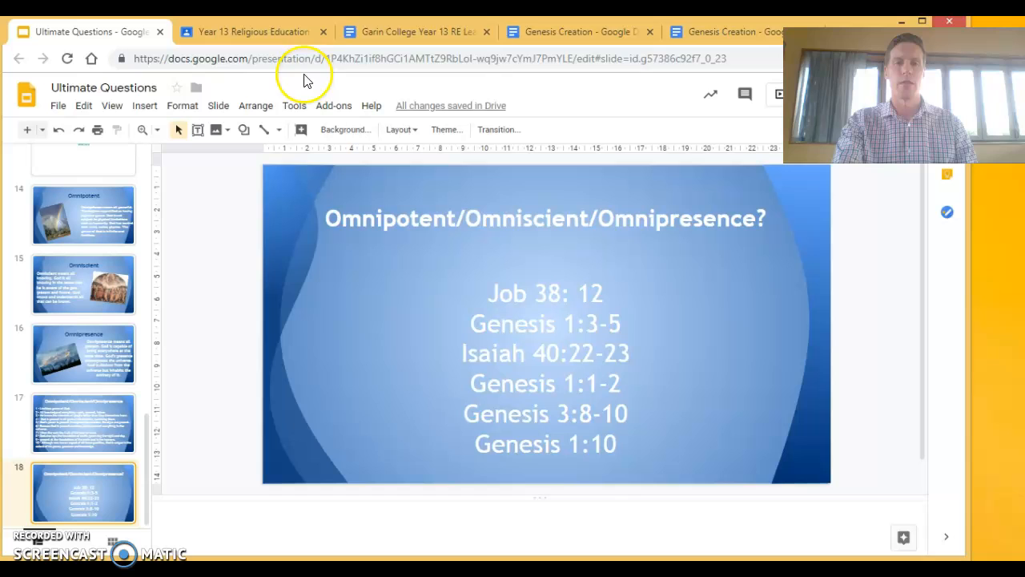
{"action": "mouse_move", "coordinate": [400, 40]}
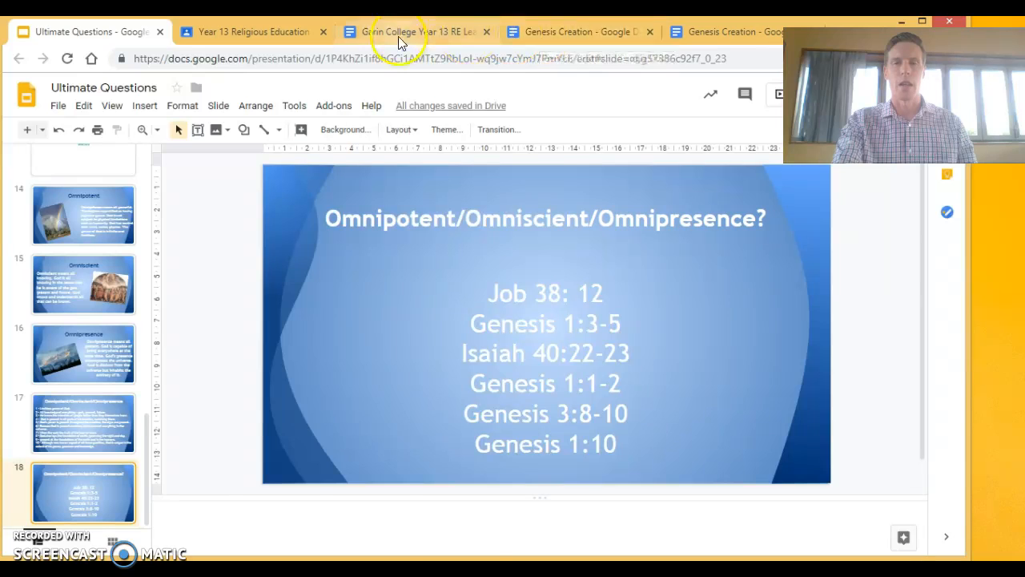
{"action": "left_click", "coordinate": [417, 32]}
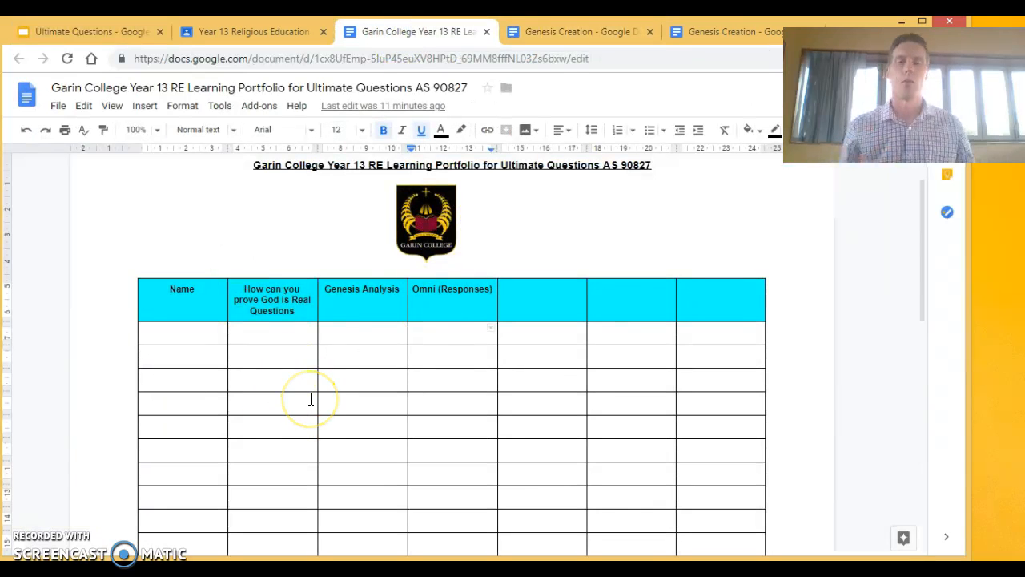